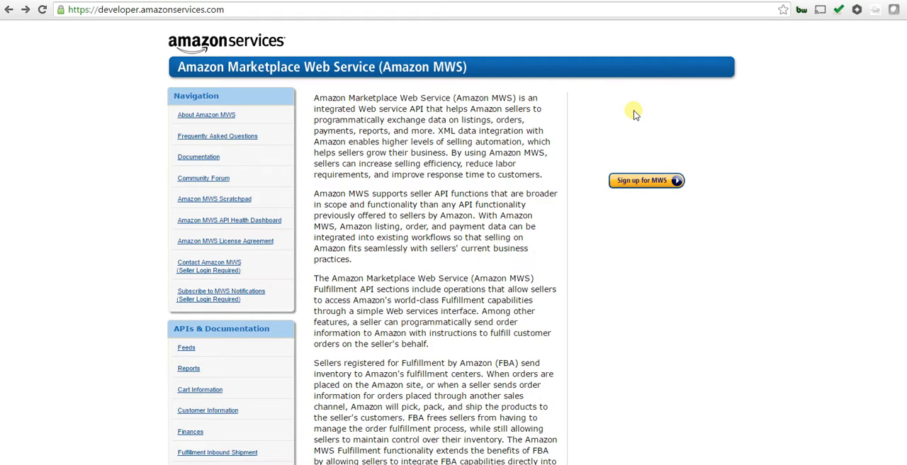
Begin the Sign up for MWS flow from developer.amazonservices.com
left_click(142, 11)
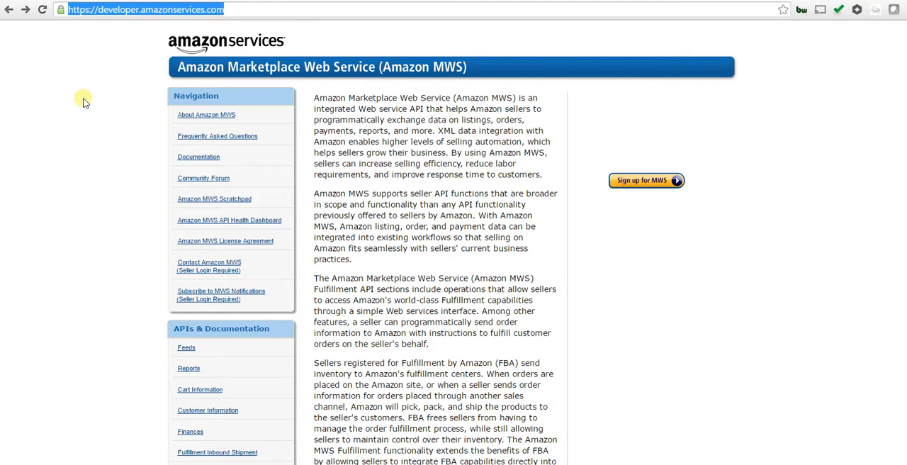
mouse_move(726, 195)
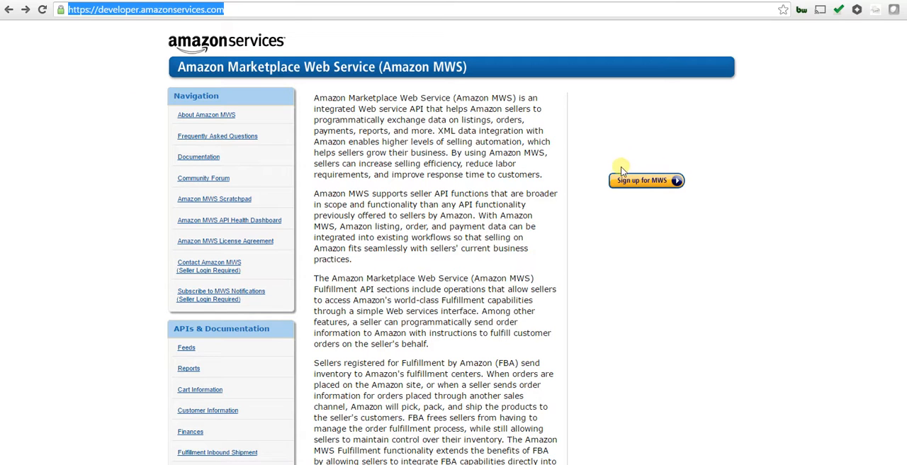
left_click(641, 180)
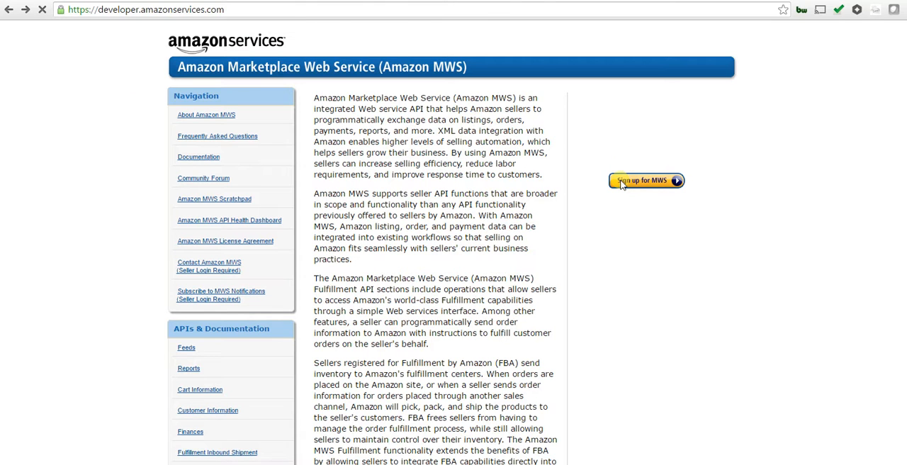
left_click(644, 180)
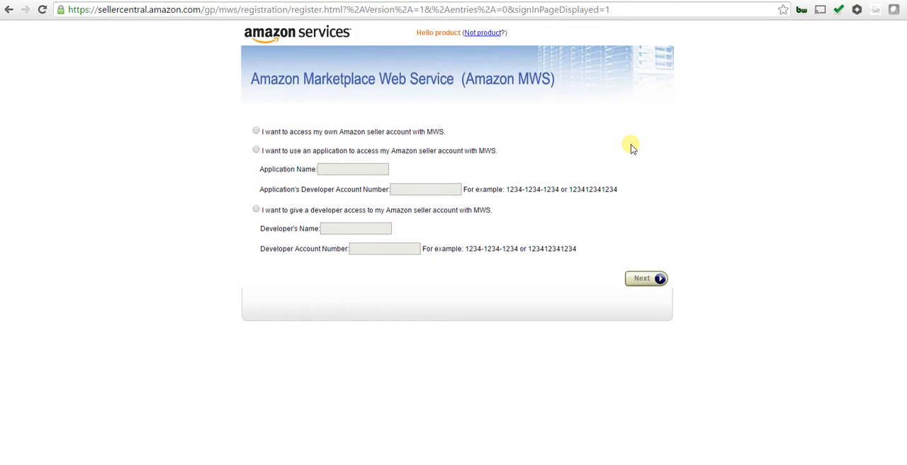
mouse_move(192, 157)
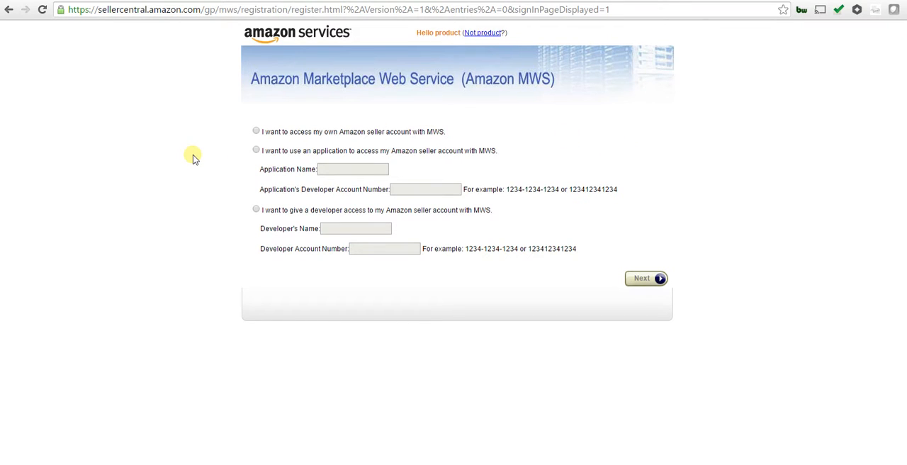
mouse_move(471, 38)
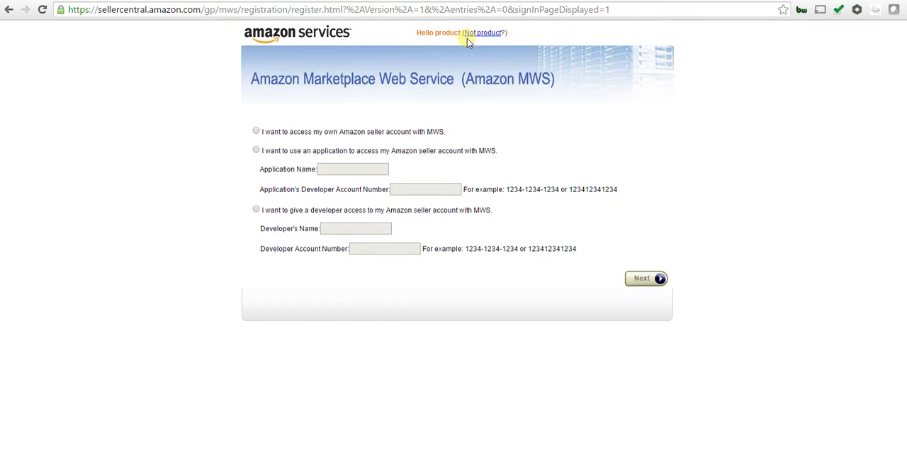
mouse_move(134, 112)
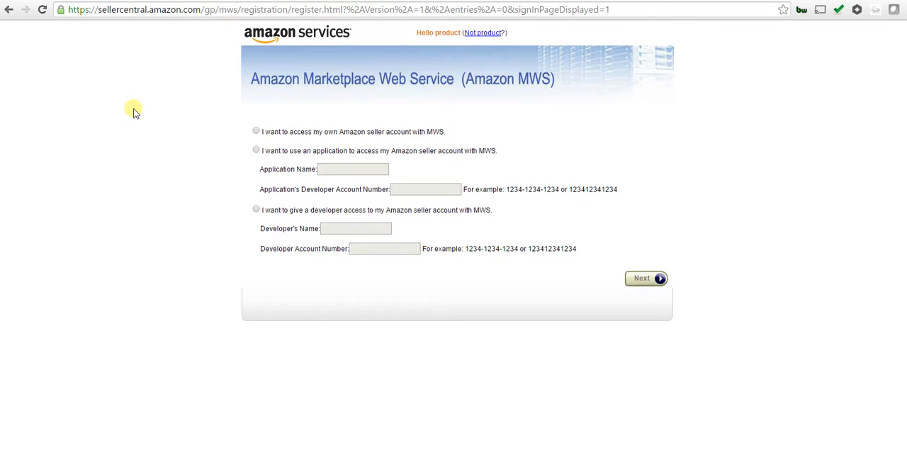
mouse_move(131, 116)
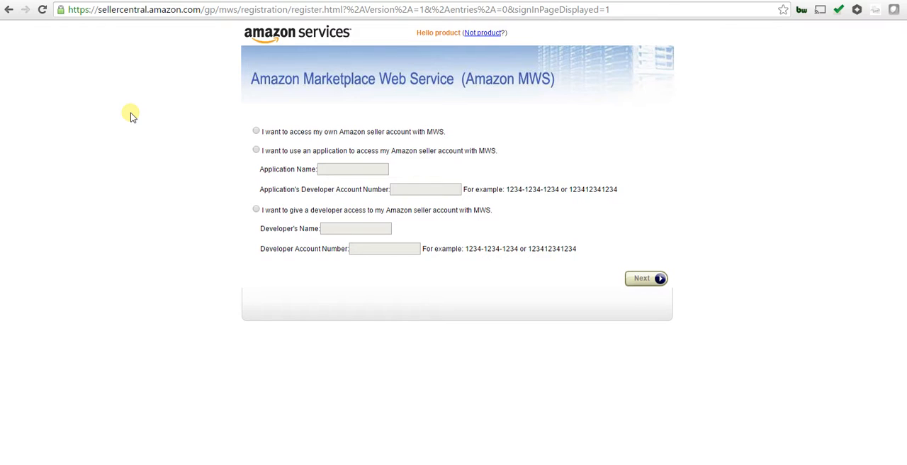
mouse_move(238, 159)
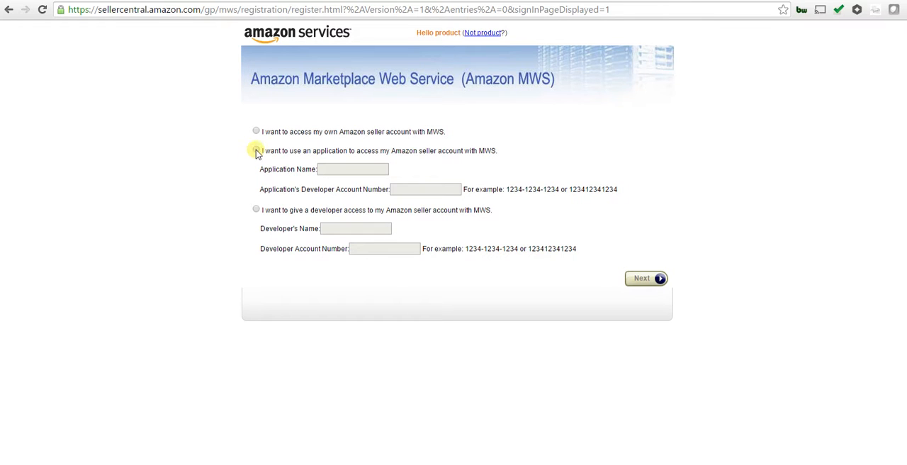
Choose third-party application access and name the application ShippingEasy
left_click(255, 151)
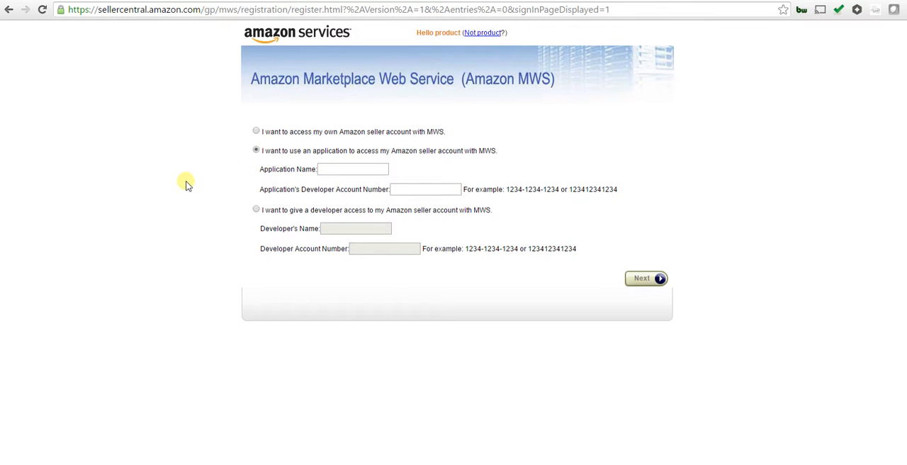
left_click(353, 168)
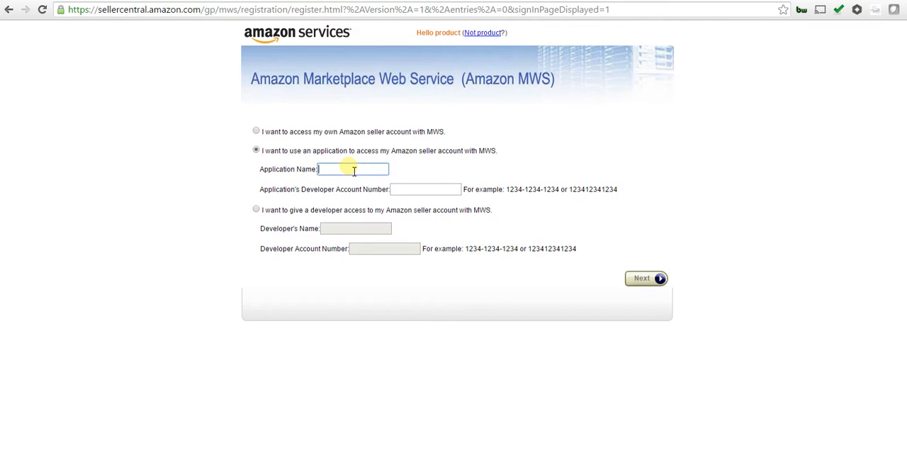
type("ShippingEasy")
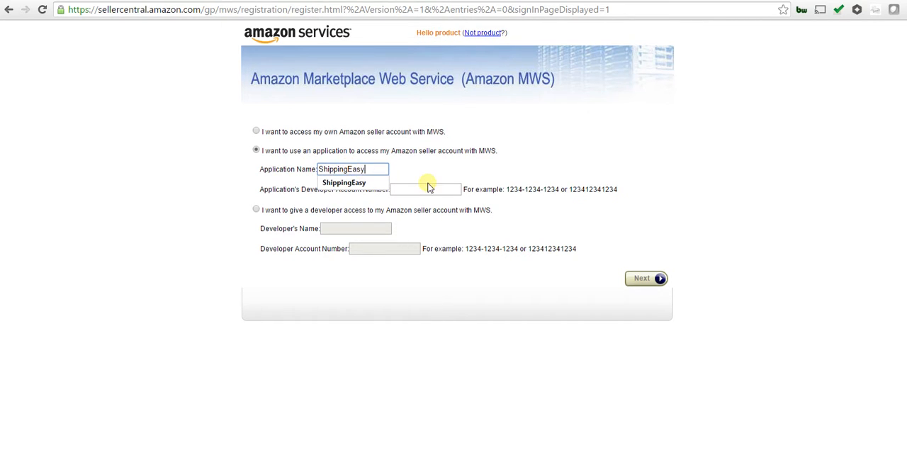
left_click(425, 189)
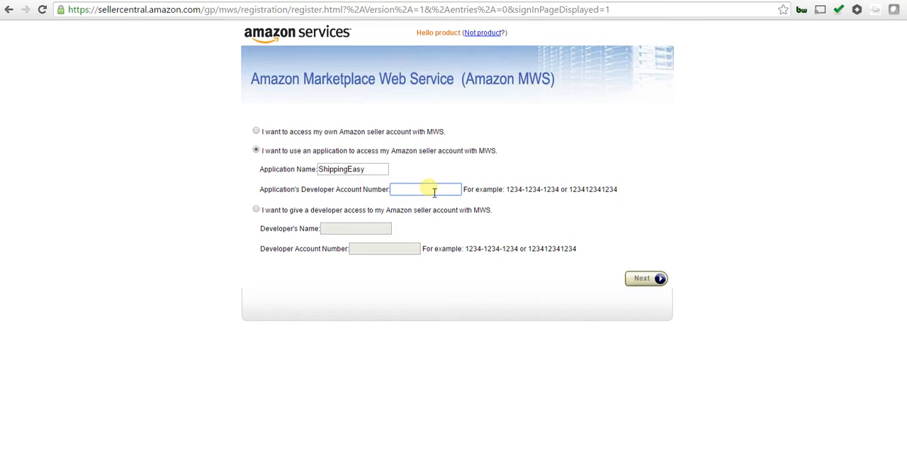
left_click(426, 190)
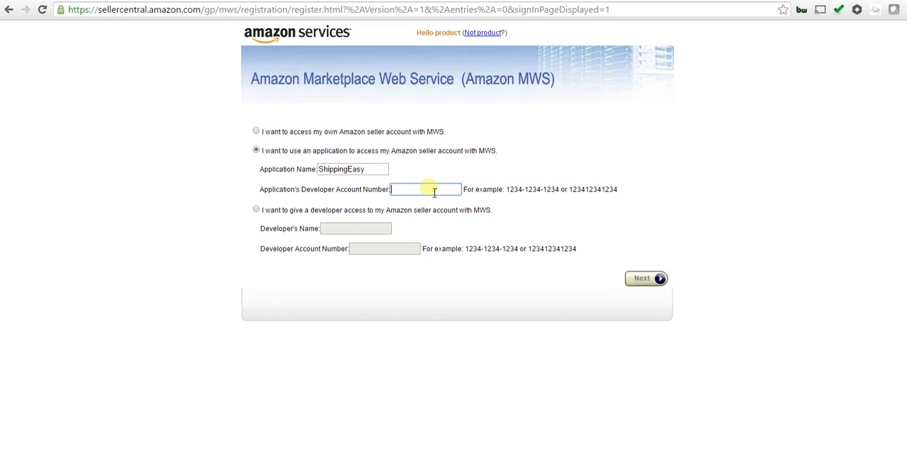
type("9250")
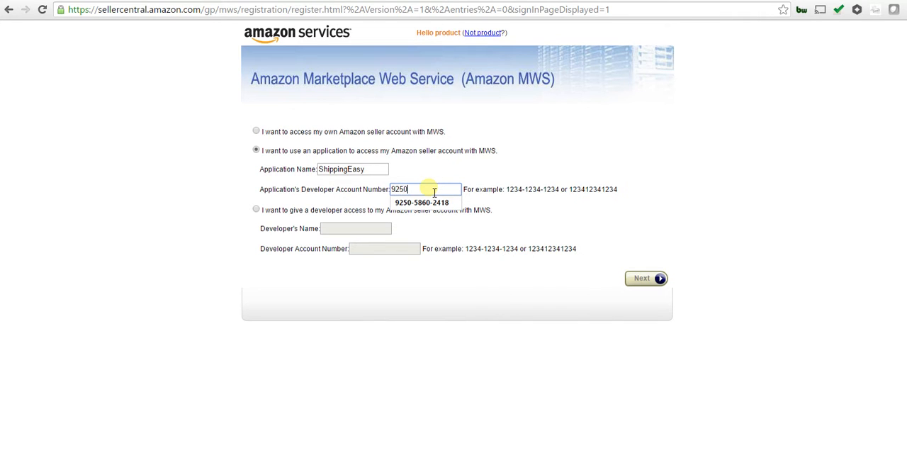
type("-5860-2418")
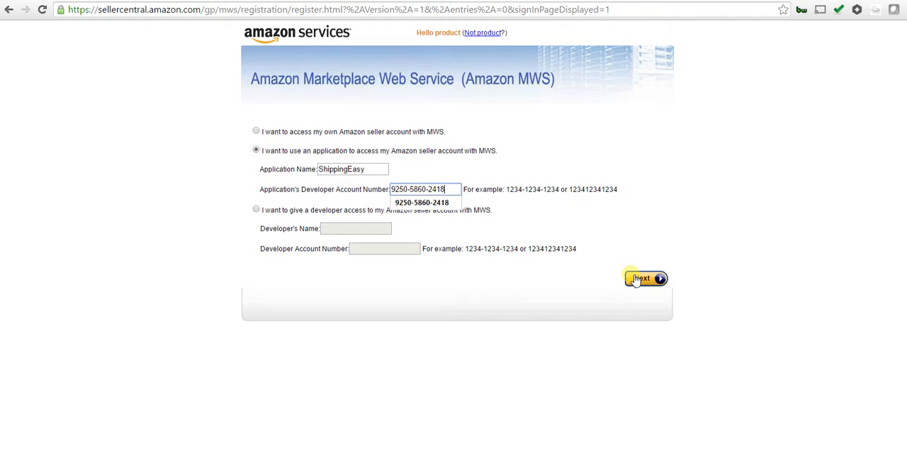
left_click(641, 278)
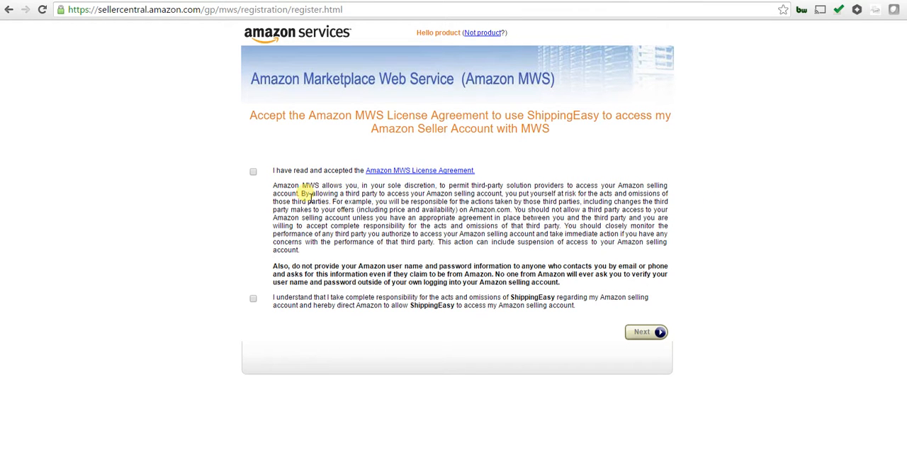
Accept both MWS license checkboxes, continue, and copy the Seller ID from the confirmation
left_click(252, 170)
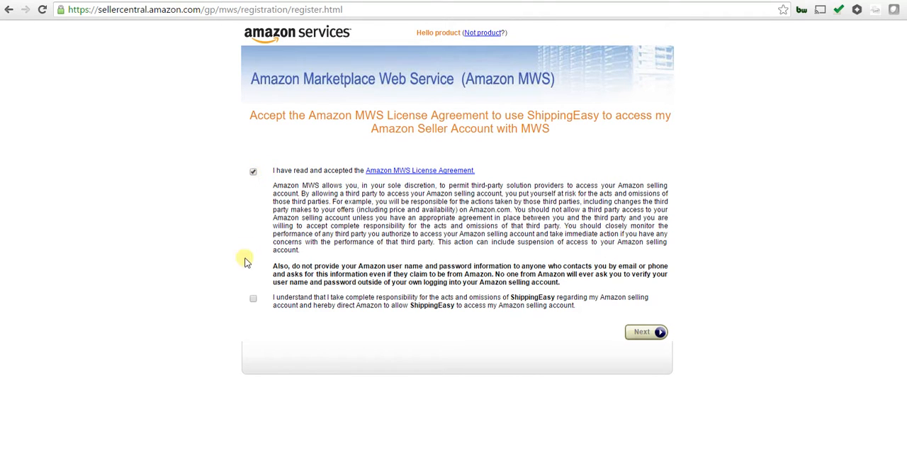
left_click(252, 298)
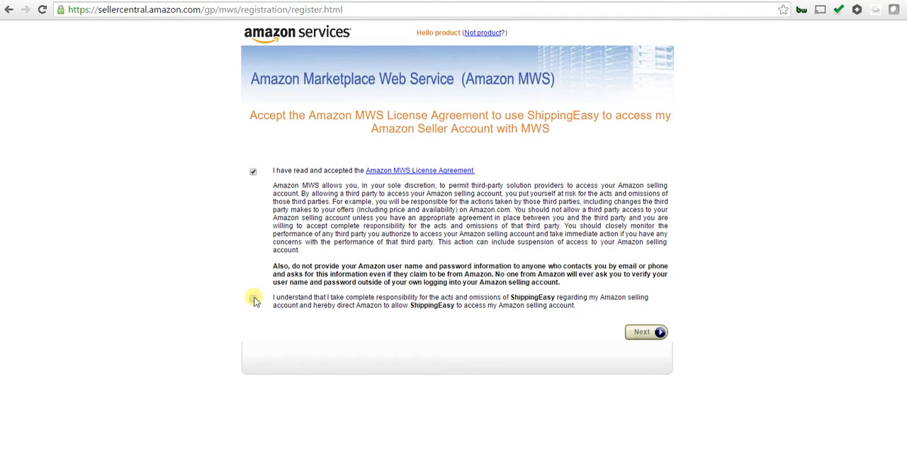
left_click(252, 299)
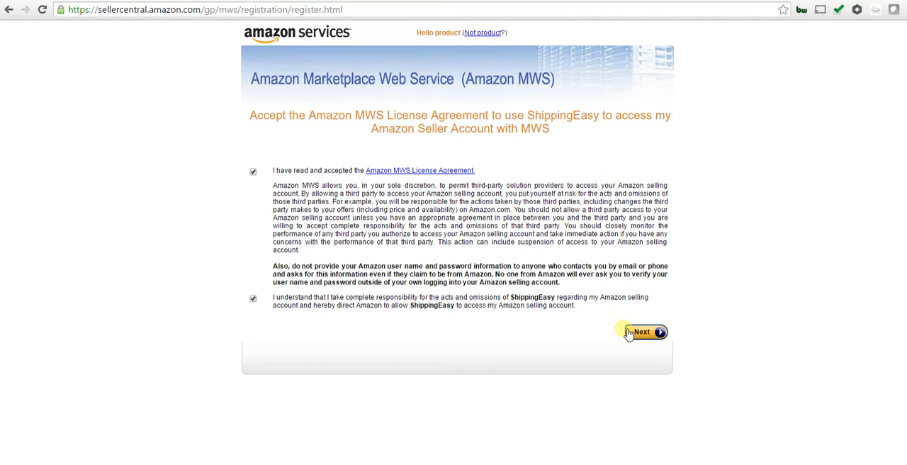
left_click(643, 331)
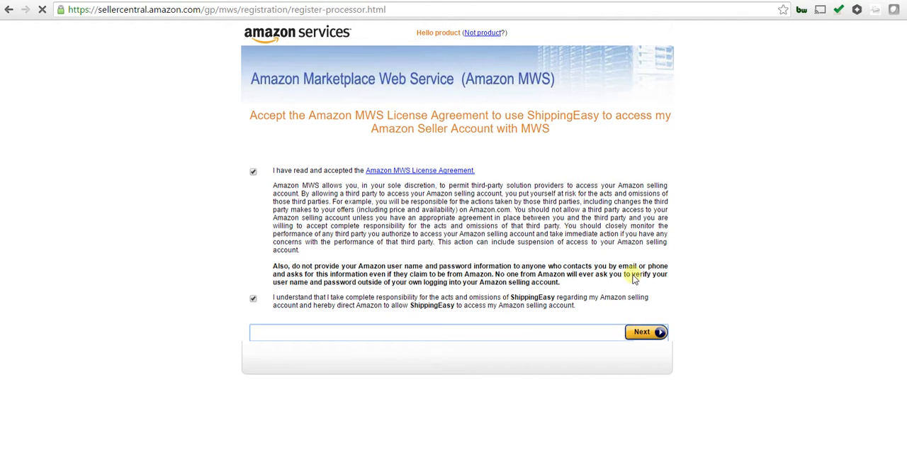
left_click(643, 332)
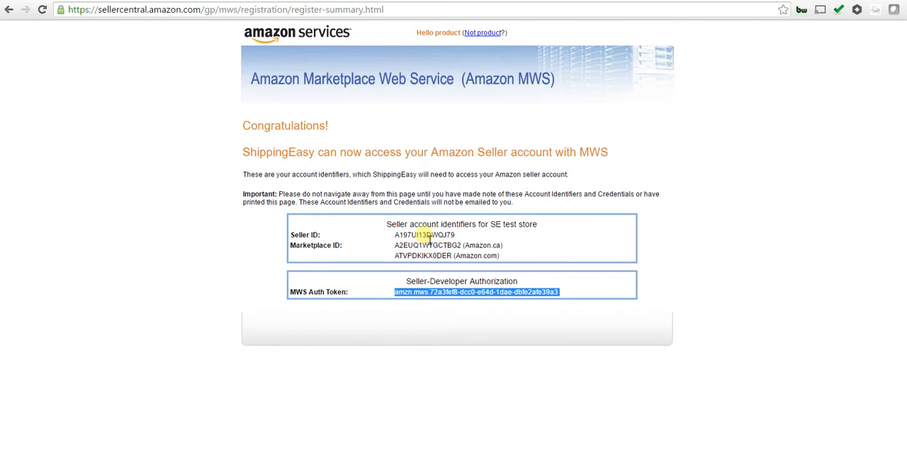
double_click(420, 234)
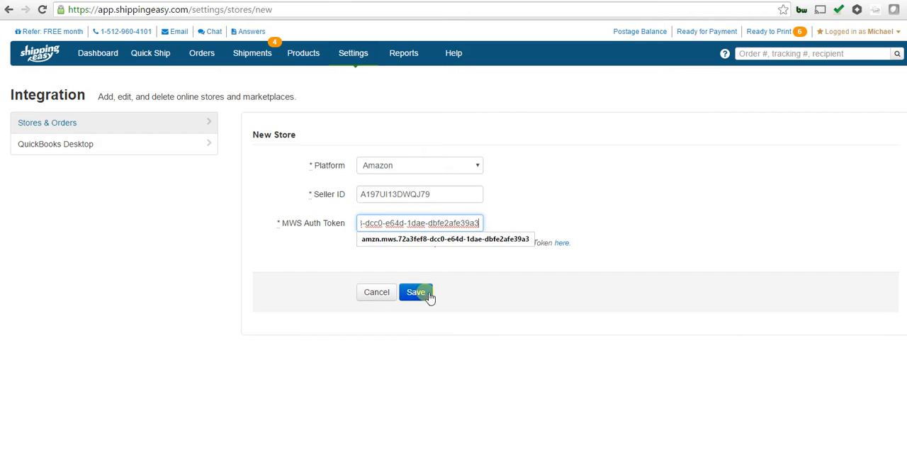
Save the Seller ID and Auth Token, then save with the United States Marketplace ID
left_click(417, 292)
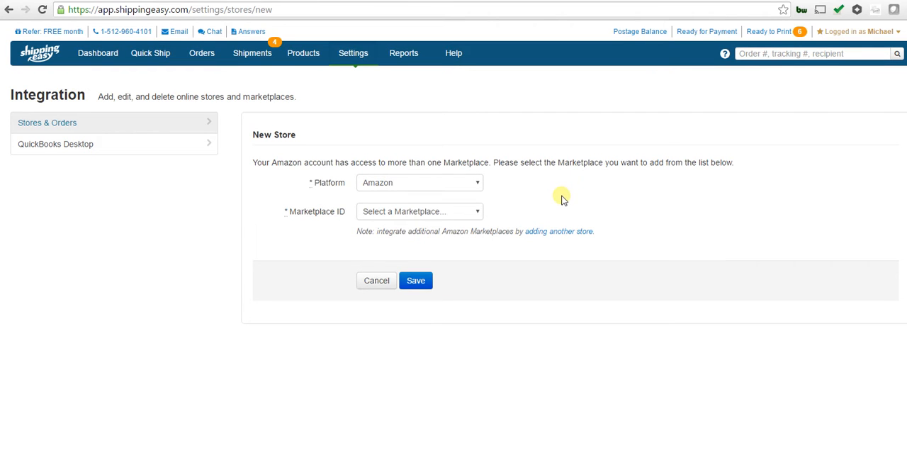
left_click(420, 211)
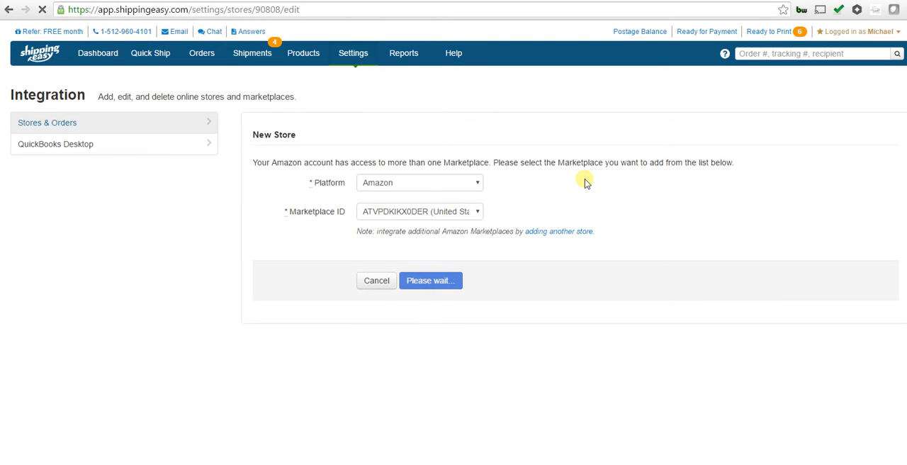
left_click(431, 280)
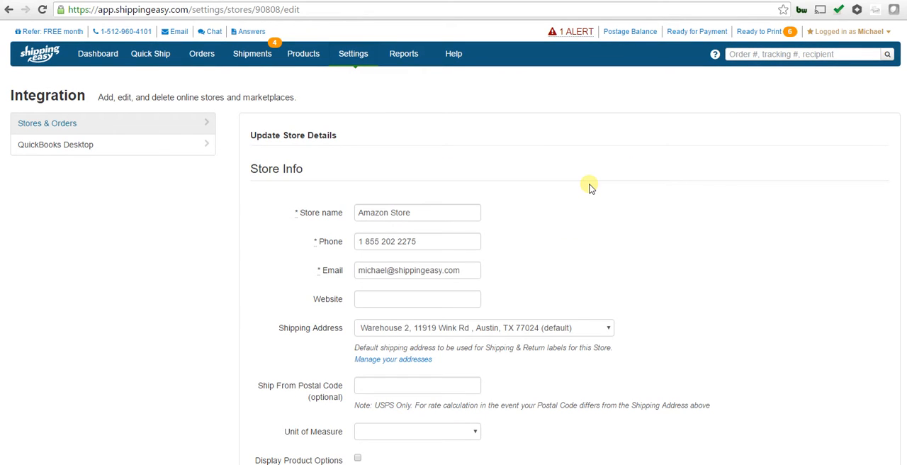
mouse_move(561, 190)
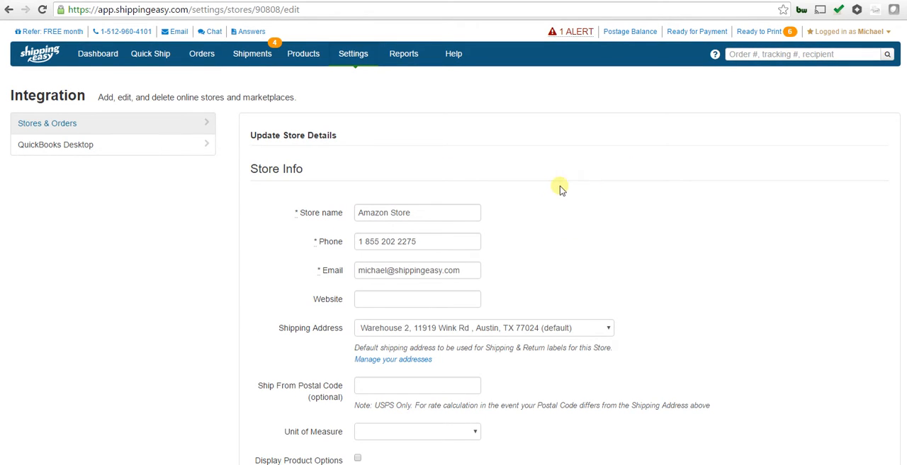
Save the prefilled Amazon Store details so Amazon joins the Stores list
scroll("down", 3)
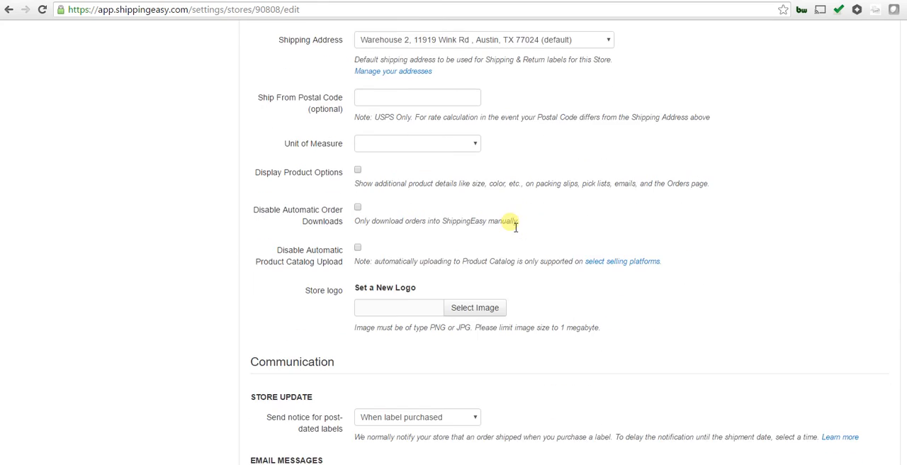
scroll("down", 3)
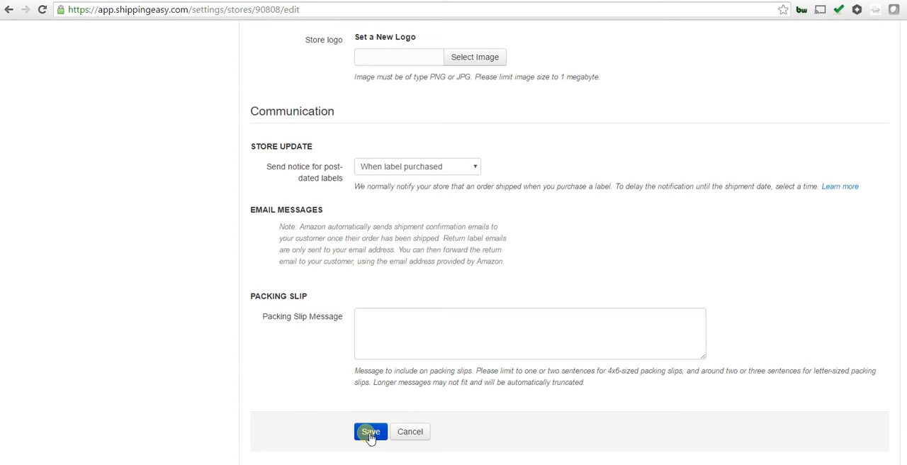
left_click(371, 431)
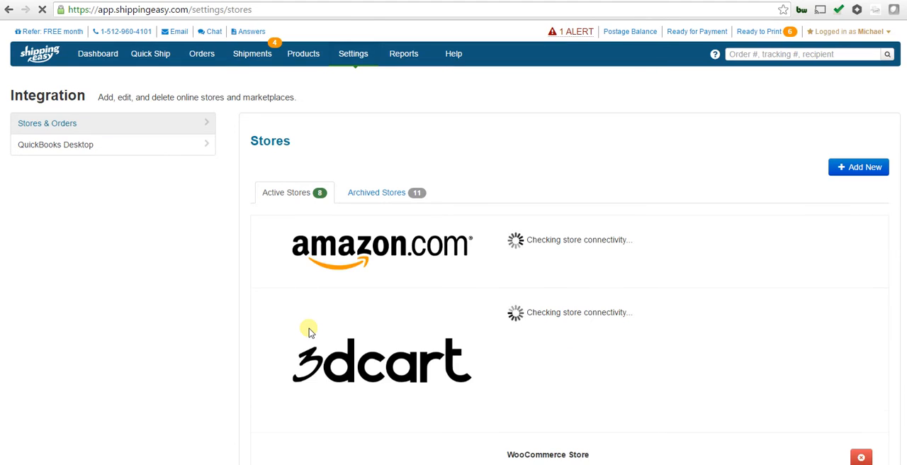